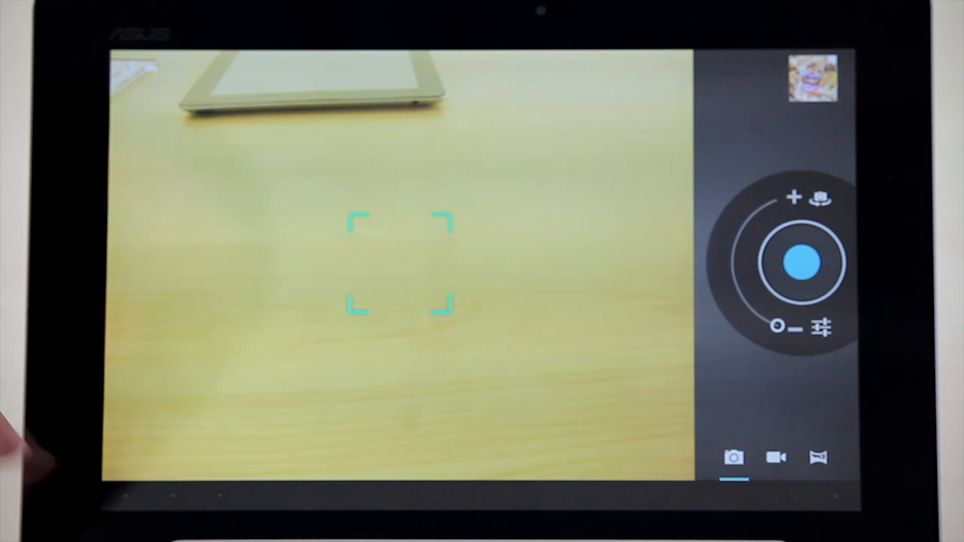
- Leave the Camera viewfinder and bring up the app drawer listing installed apps
{"action": "left_click", "coordinate": [175, 495]}
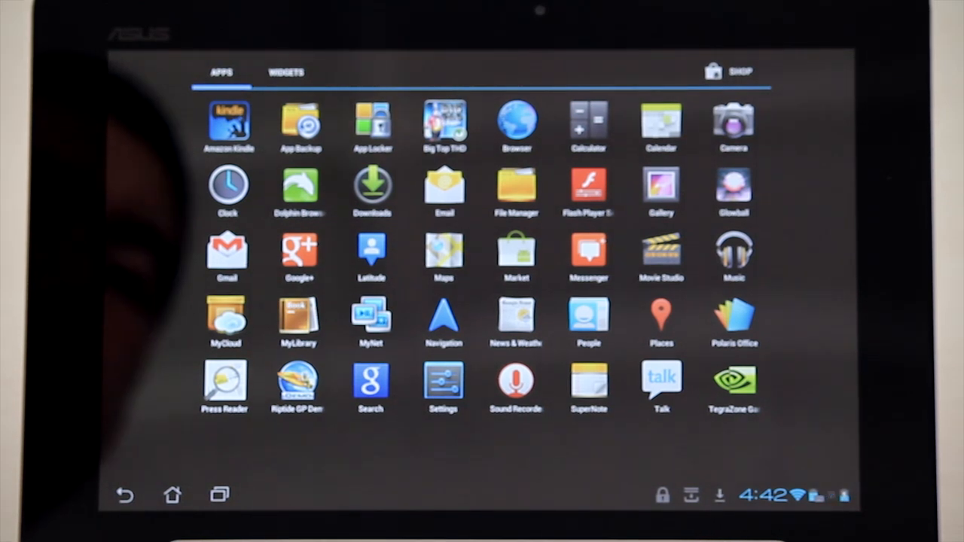
- Place the browser Bookmarks widget with page thumbnails on the centre of the home screen
{"action": "left_click", "coordinate": [286, 73]}
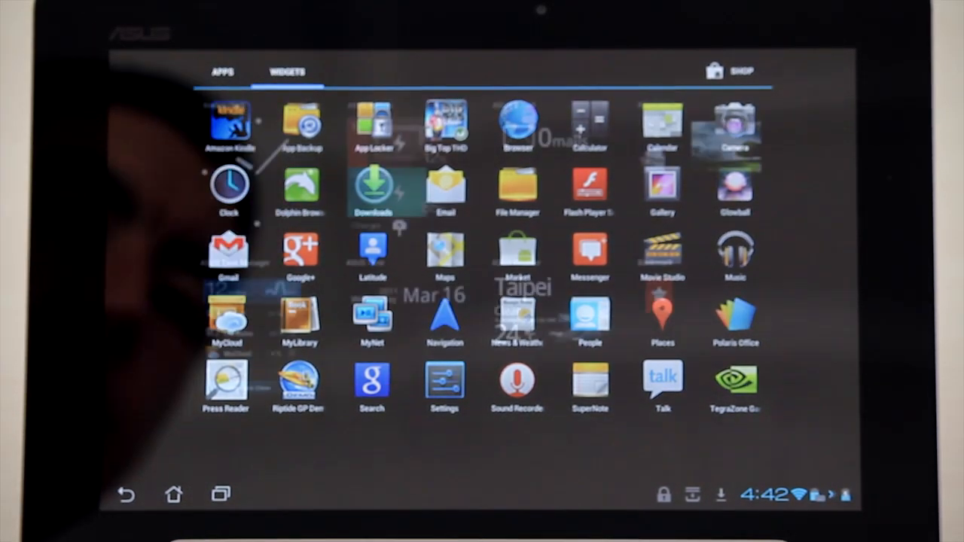
{"action": "left_click", "coordinate": [286, 71]}
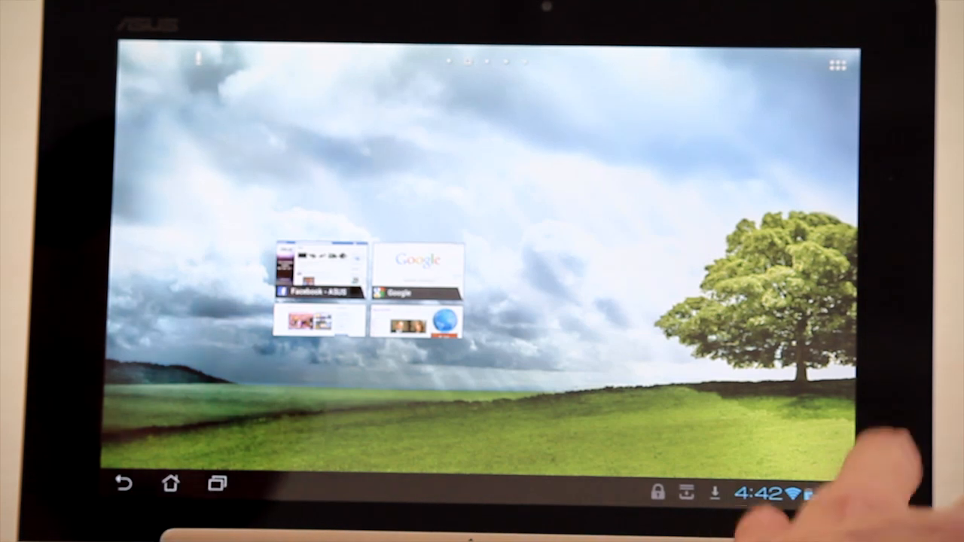
{"action": "left_click", "coordinate": [756, 494]}
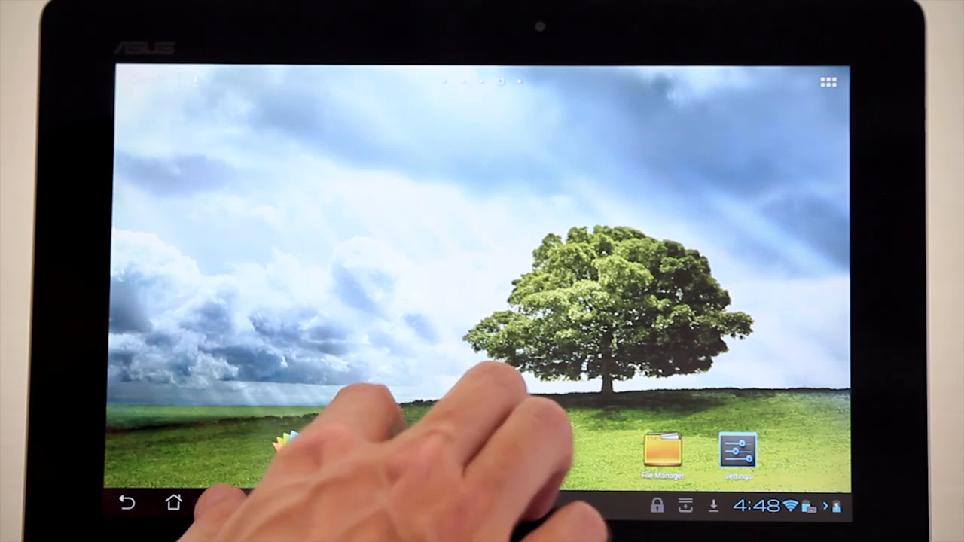
- Add another app shortcut to the row at the bottom of the home screen
{"action": "left_click", "coordinate": [287, 444]}
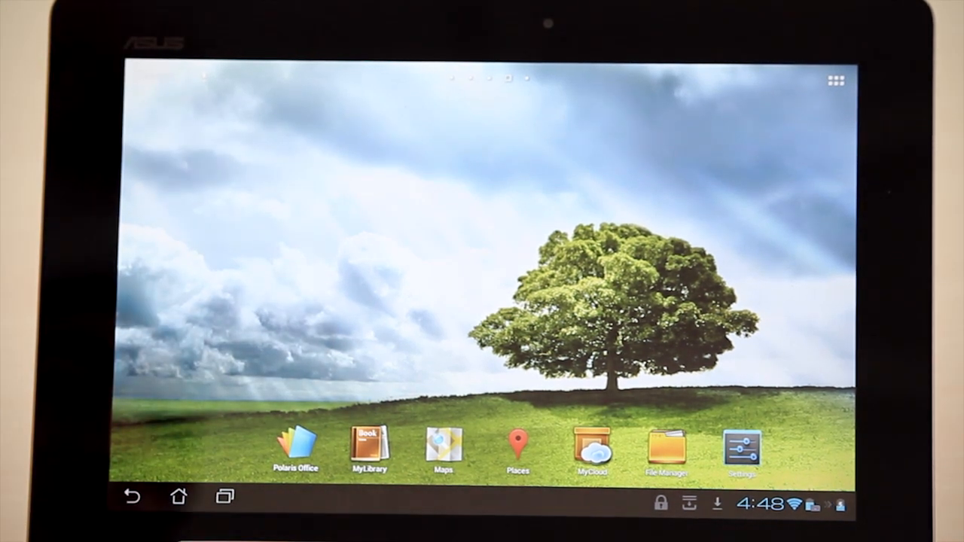
- Browse the People app's contact list, then its Groups and Favorites views
{"action": "left_click", "coordinate": [834, 80]}
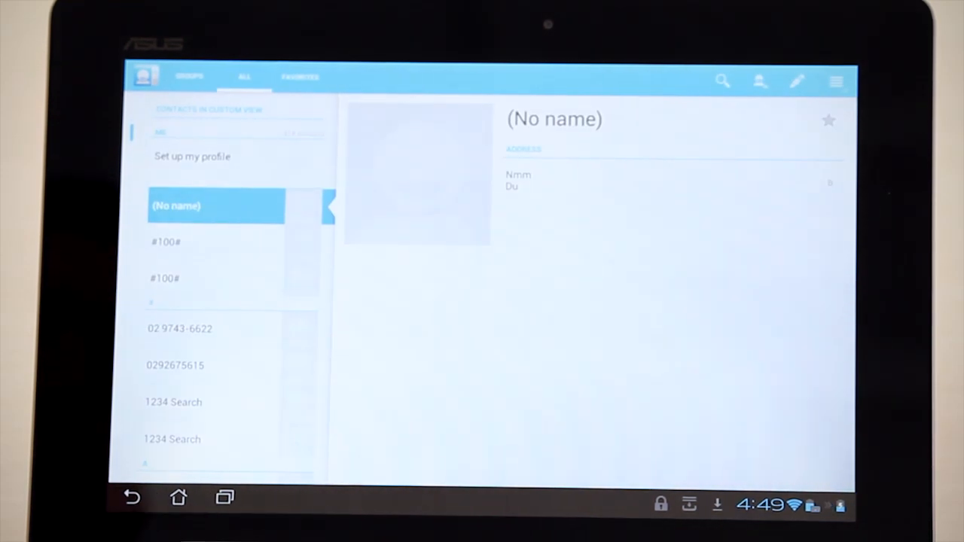
{"action": "scroll", "scroll_direction": "down", "scroll_amount": 3}
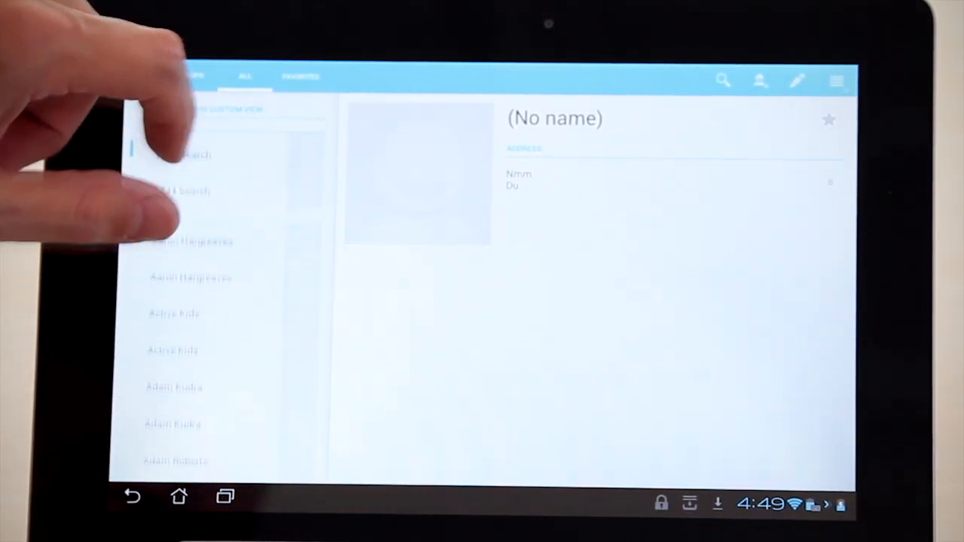
{"action": "scroll", "scroll_direction": "down", "scroll_amount": 3}
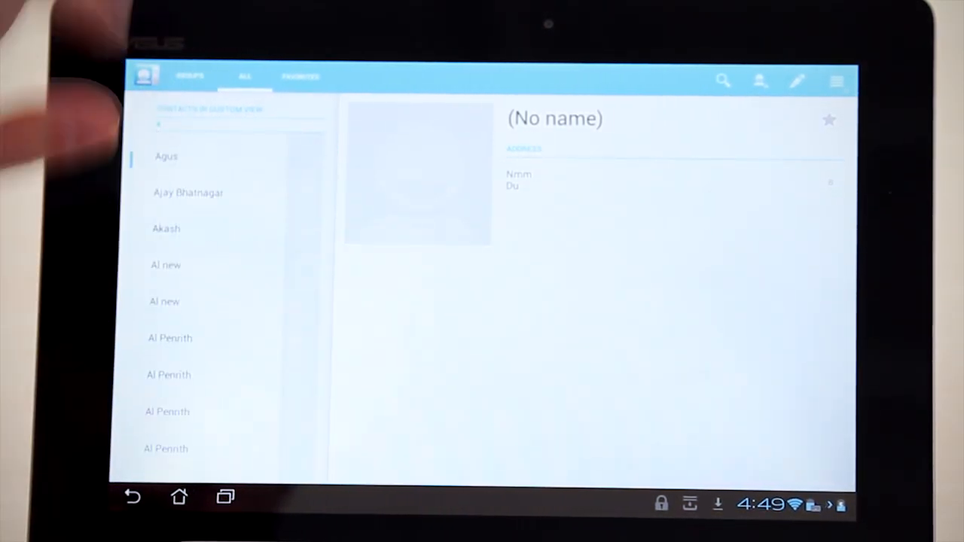
{"action": "left_click", "coordinate": [190, 76]}
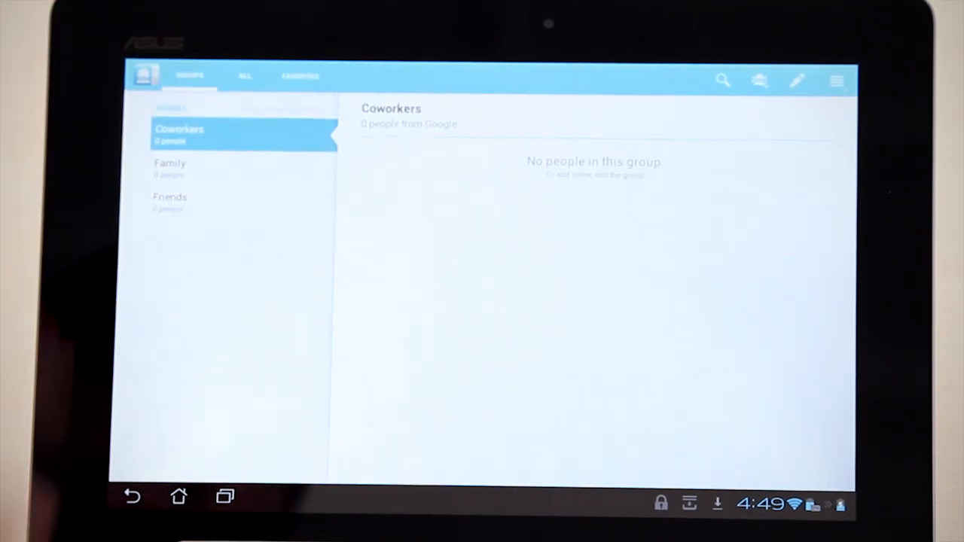
{"action": "left_click", "coordinate": [299, 76]}
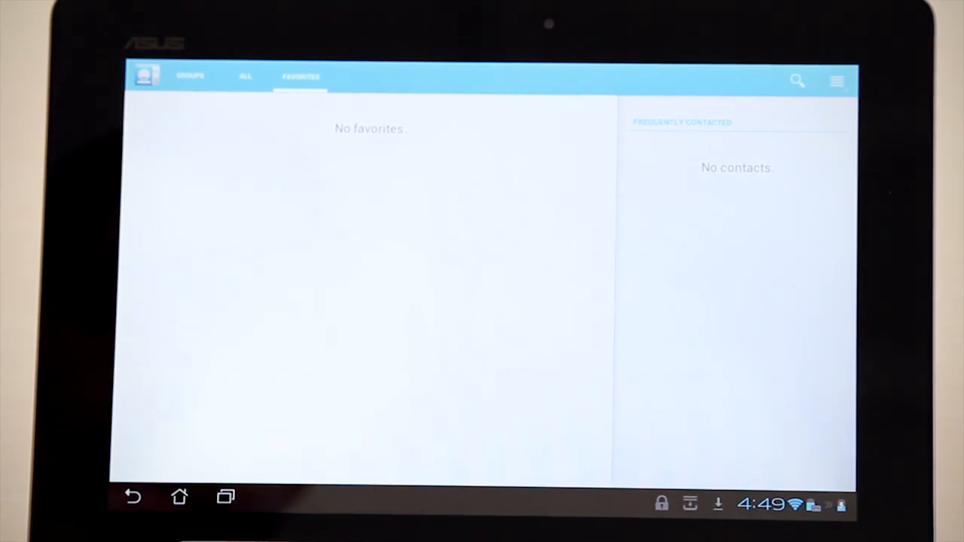
- Return home and show the recent apps list (Browser, Camera, DMClient, Settings, People)
{"action": "left_click", "coordinate": [179, 496]}
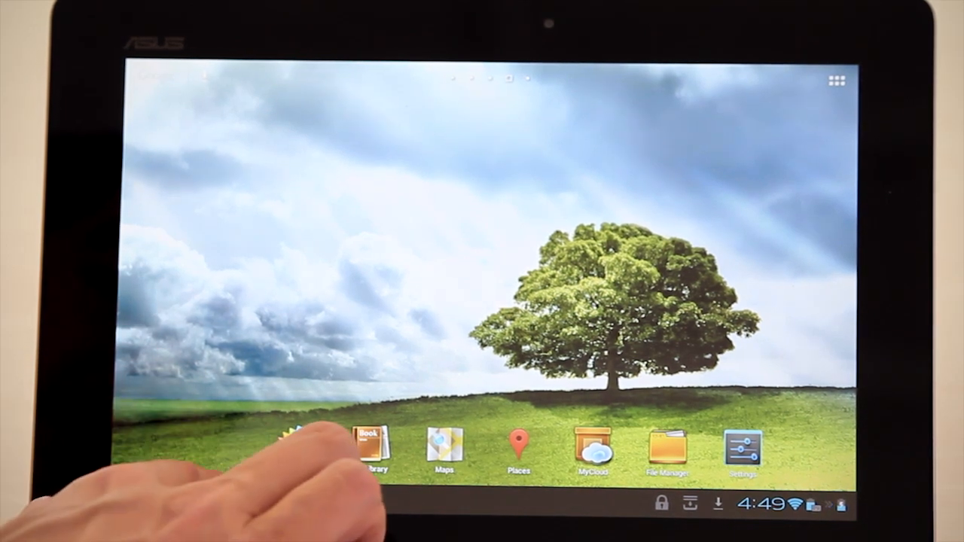
{"action": "left_click", "coordinate": [223, 495]}
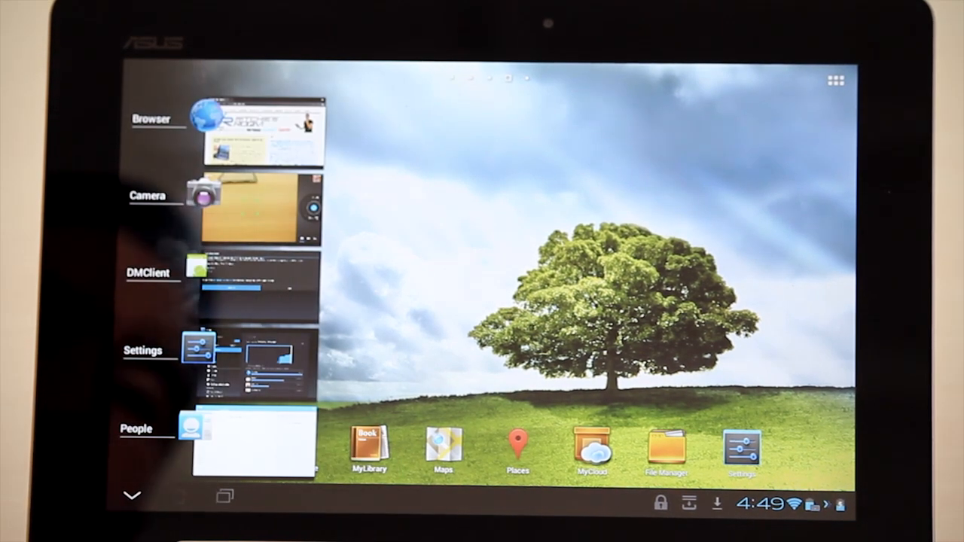